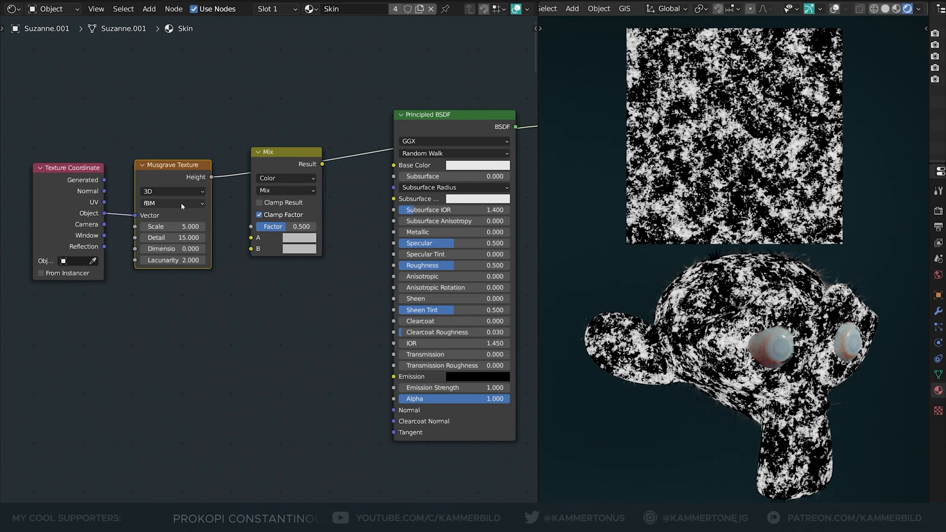
Step: Switch the Musgrave texture to Multifractal and sample a skin tone from the reference palette
{"action": "left_click", "coordinate": [171, 203]}
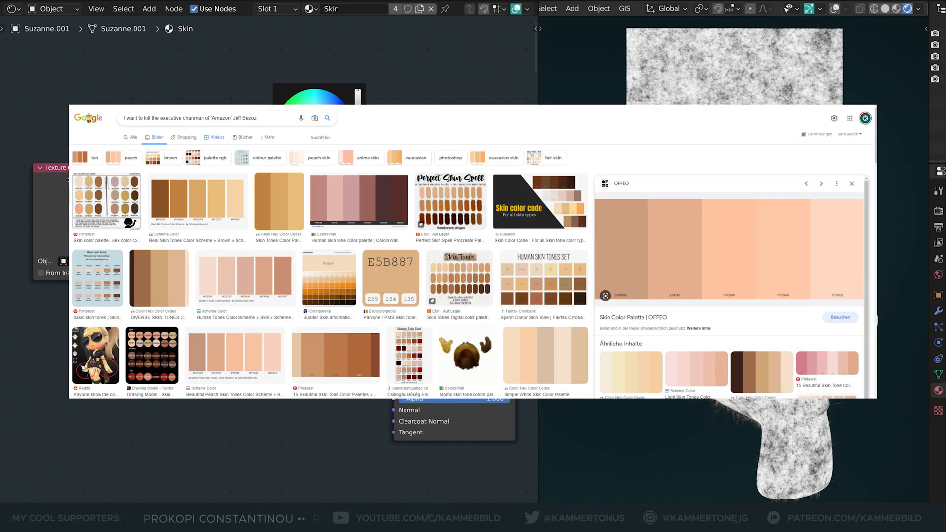
{"action": "left_click", "coordinate": [851, 183]}
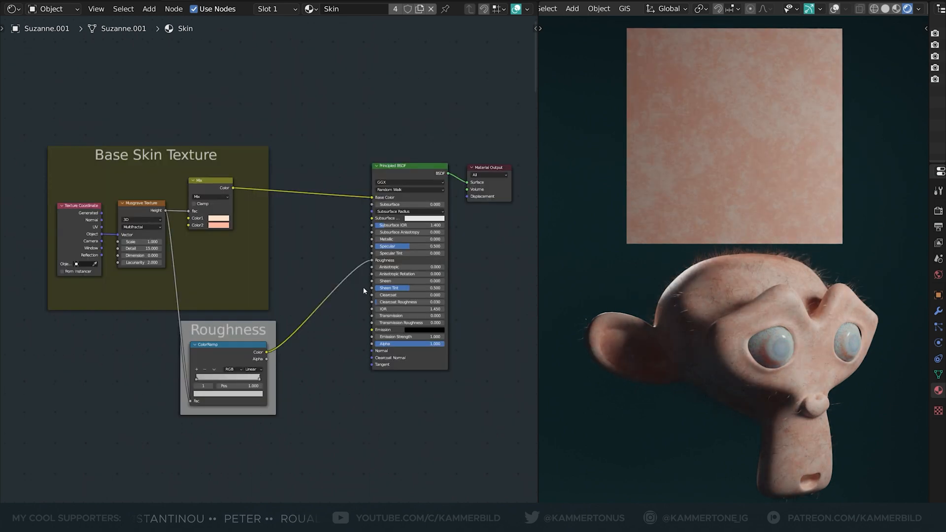
Step: Add a Voronoi texture for the pore pattern and wire it into the Base-Bump network
{"action": "type", "text": "voro"}
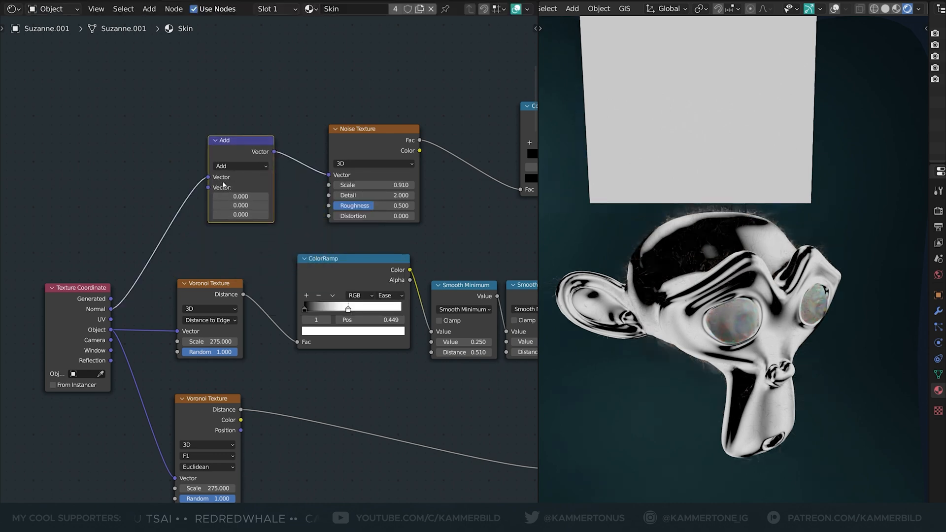
{"action": "left_click", "coordinate": [239, 166]}
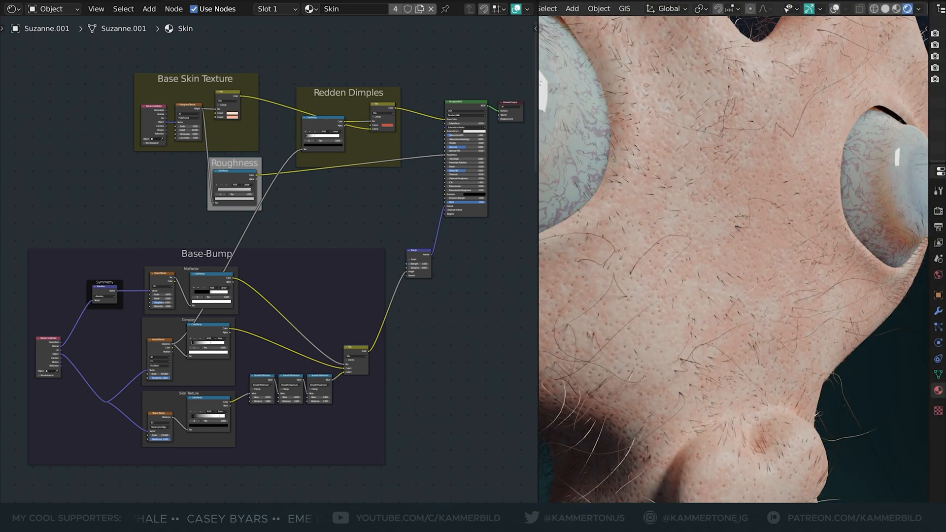
Step: Add a Texture Coordinate-driven Musgrave and set it to Ridged Multifractal for the veins
{"action": "type", "text": "texture c"}
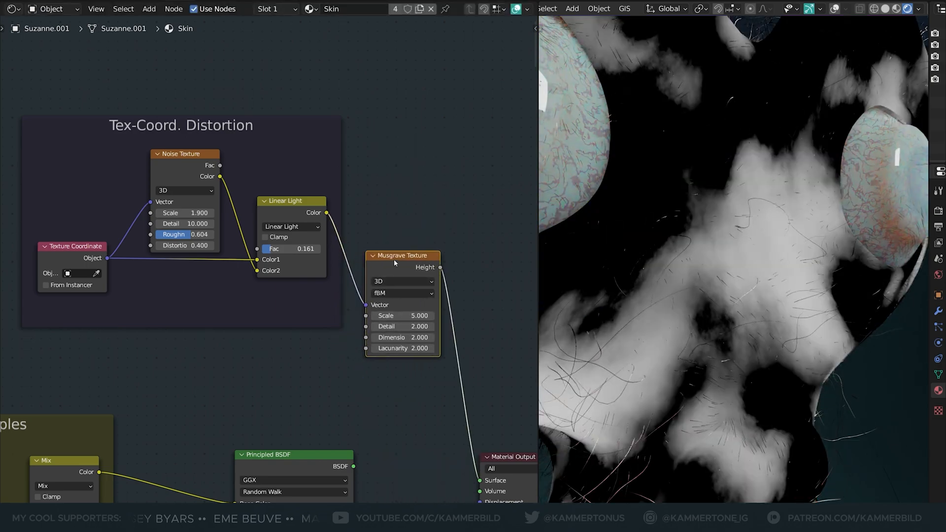
{"action": "left_click", "coordinate": [401, 293]}
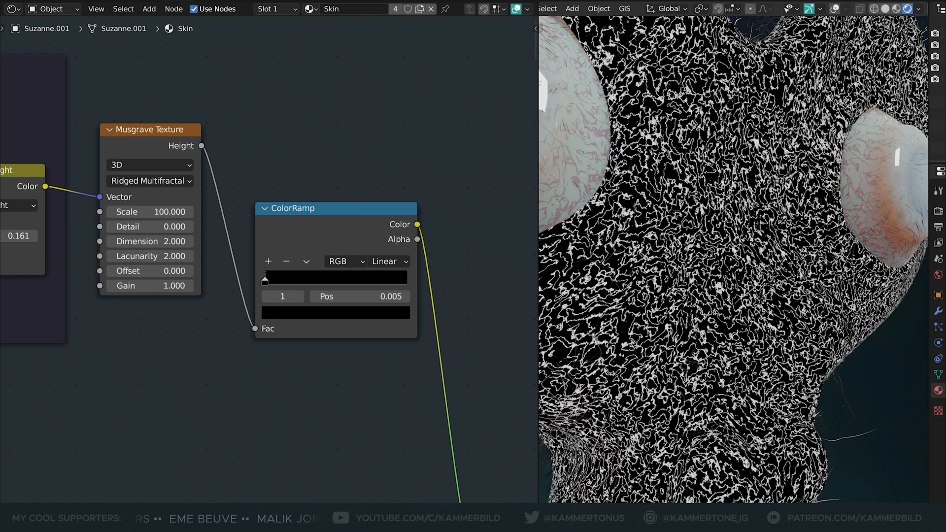
{"action": "scroll", "scroll_direction": "down", "scroll_amount": 3}
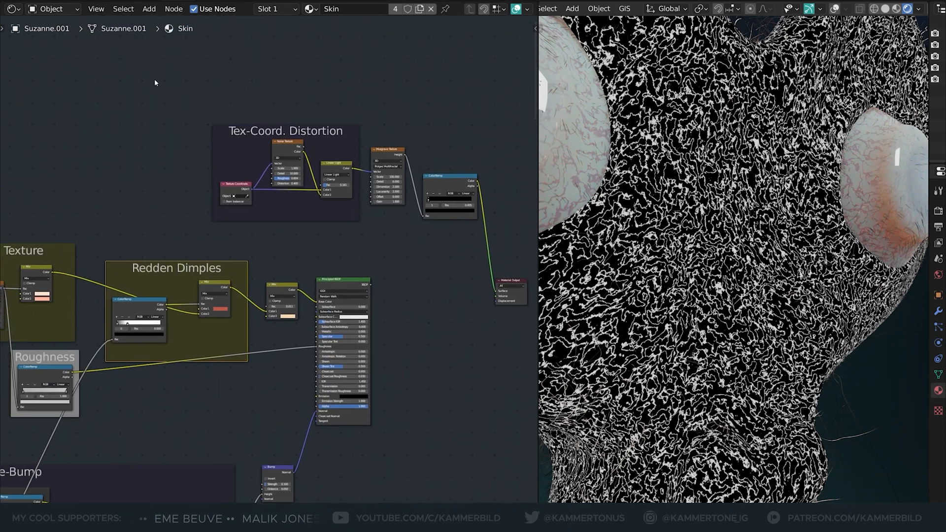
Step: Set the new colour Mix node to Multiply so the vein streaks darken the base colour
{"action": "left_click", "coordinate": [297, 289]}
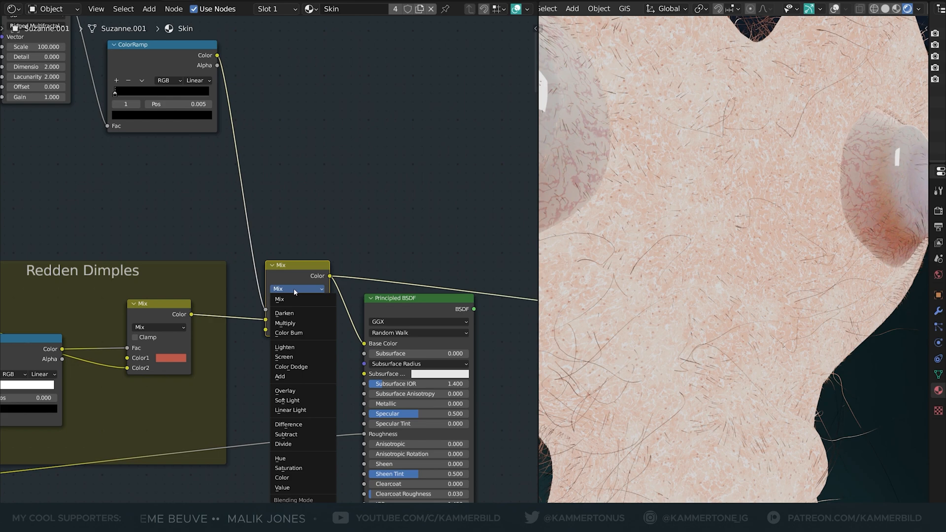
{"action": "left_click", "coordinate": [285, 324]}
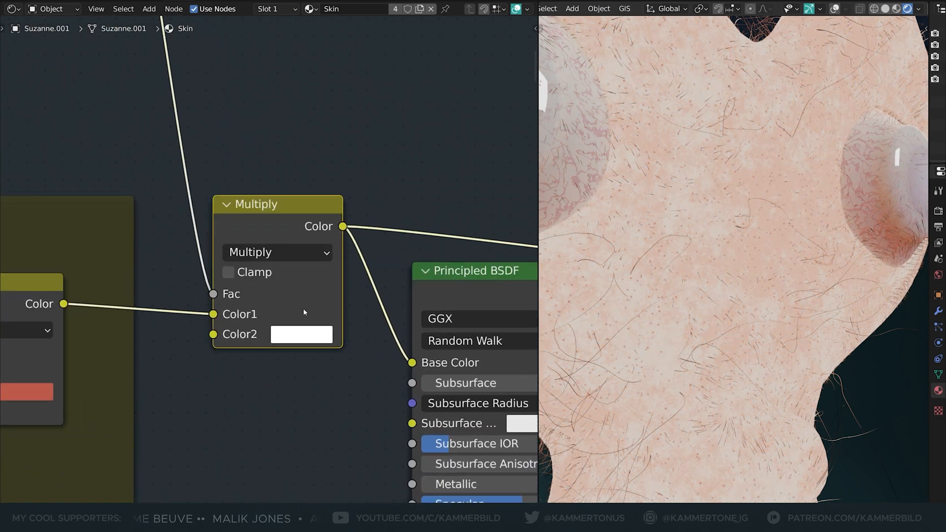
{"action": "left_click", "coordinate": [301, 334]}
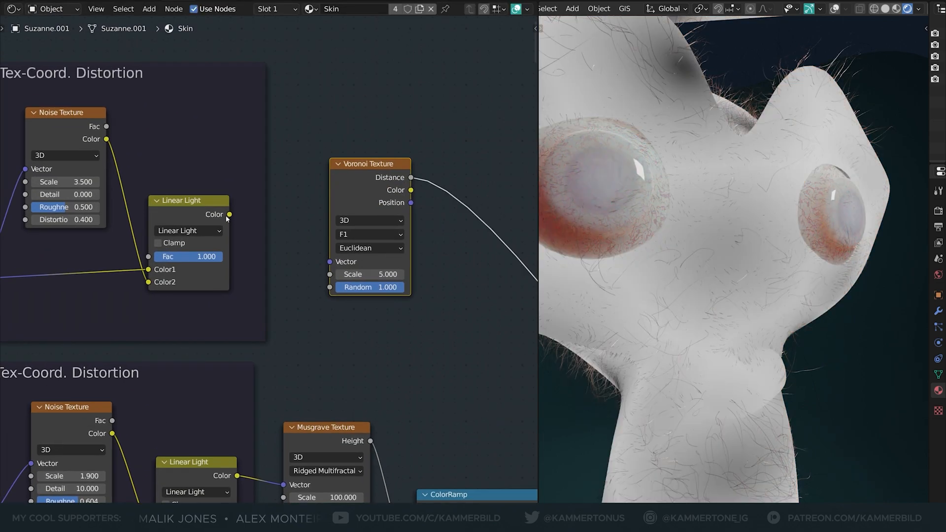
Step: Set the new Voronoi texture's feature to Distance to Edge
{"action": "left_click", "coordinate": [370, 234]}
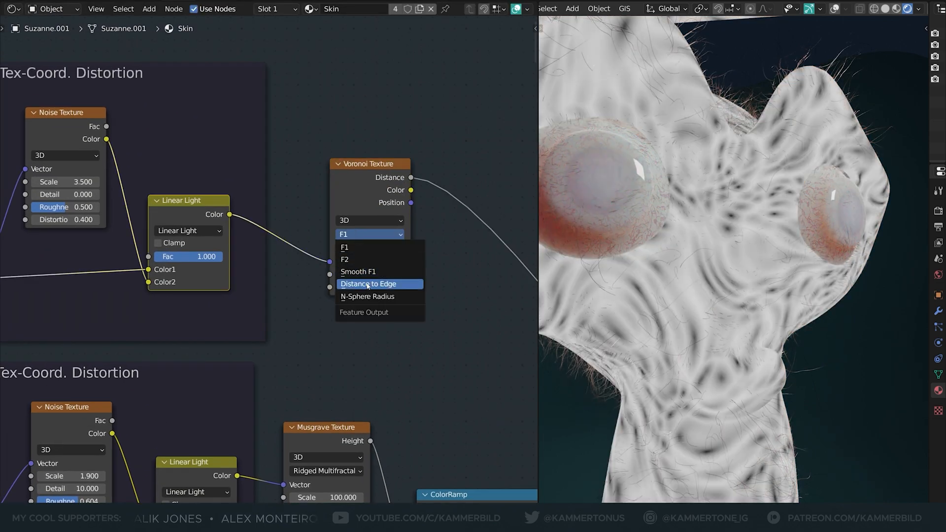
{"action": "left_click", "coordinate": [369, 284]}
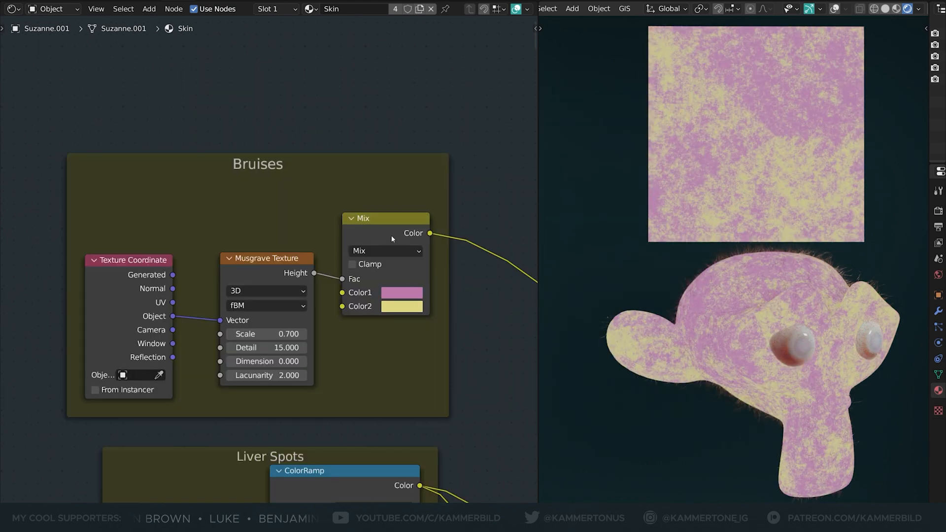
Step: Set the Bruises Musgrave texture type to fBM for the large-scale pattern
{"action": "left_click", "coordinate": [402, 293]}
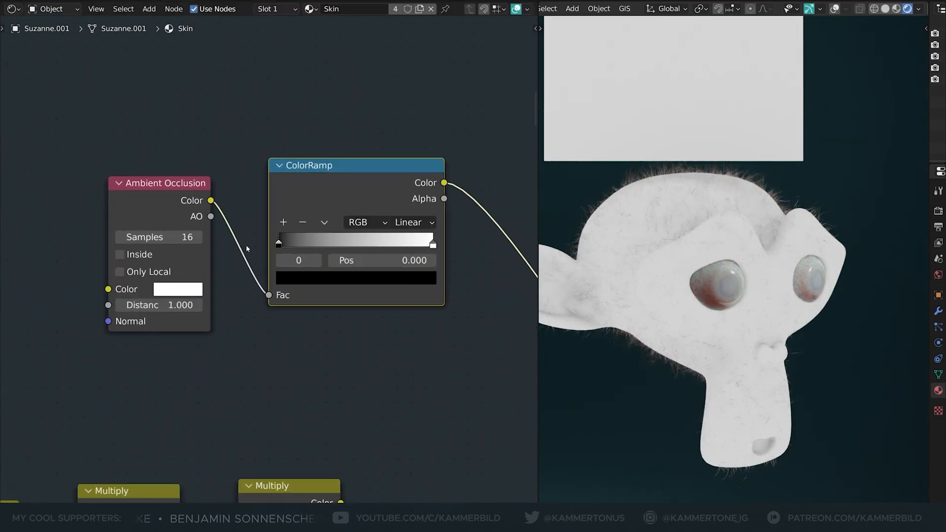
Step: Flip the ambient occlusion ColorRamp and feed it into the red Multiply mix
{"action": "left_click", "coordinate": [120, 254]}
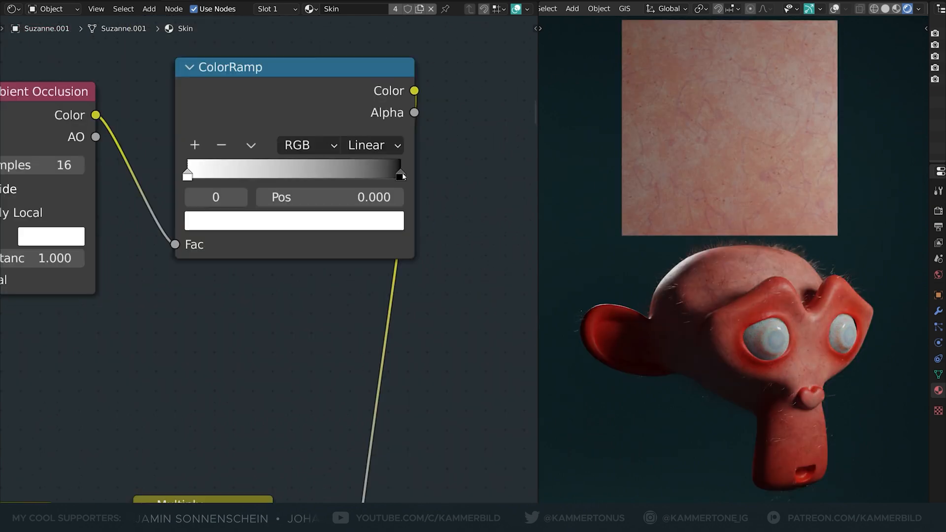
{"action": "left_click", "coordinate": [294, 220]}
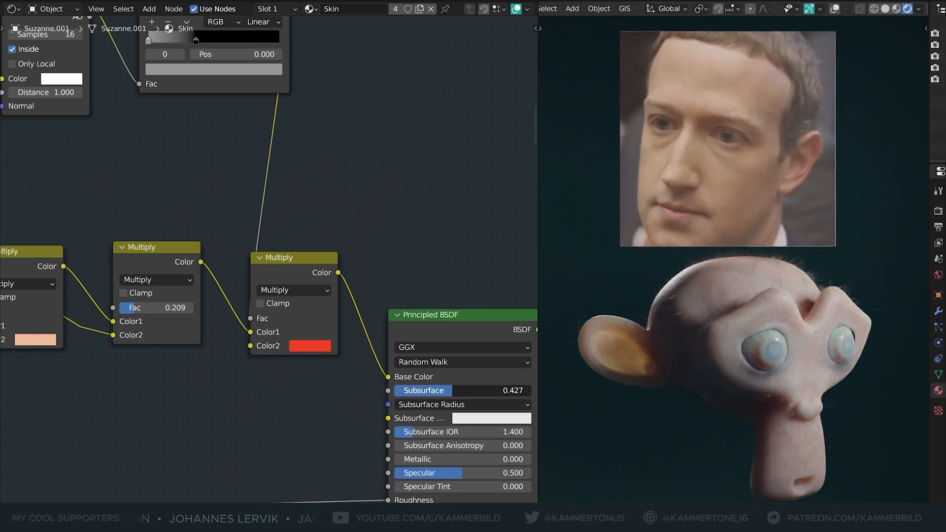
Step: Add a float Mix node via search and place it for the 0.06–0.04 blend
{"action": "type", "text": "mi"}
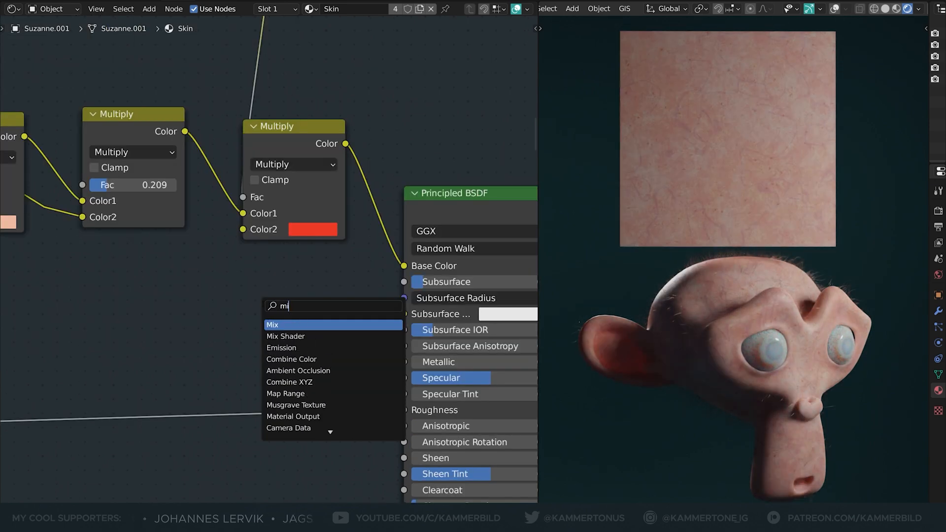
{"action": "left_click", "coordinate": [272, 324]}
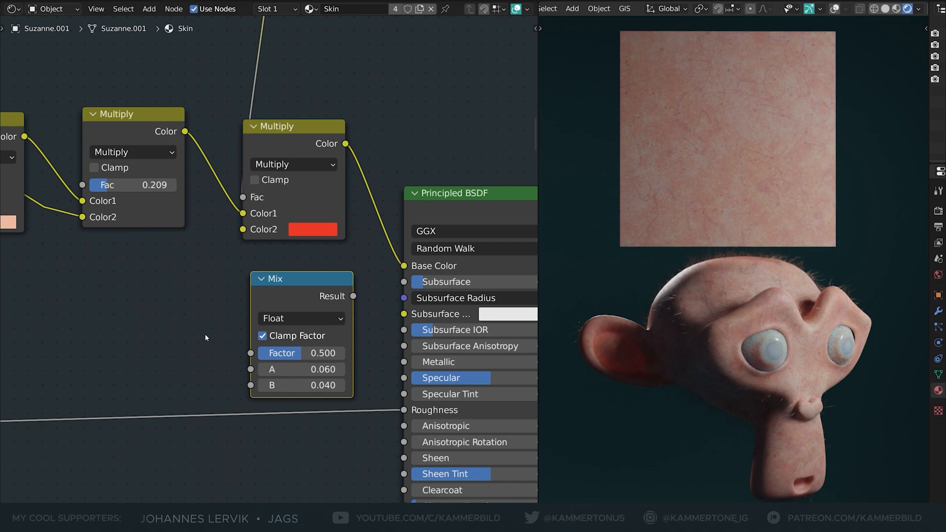